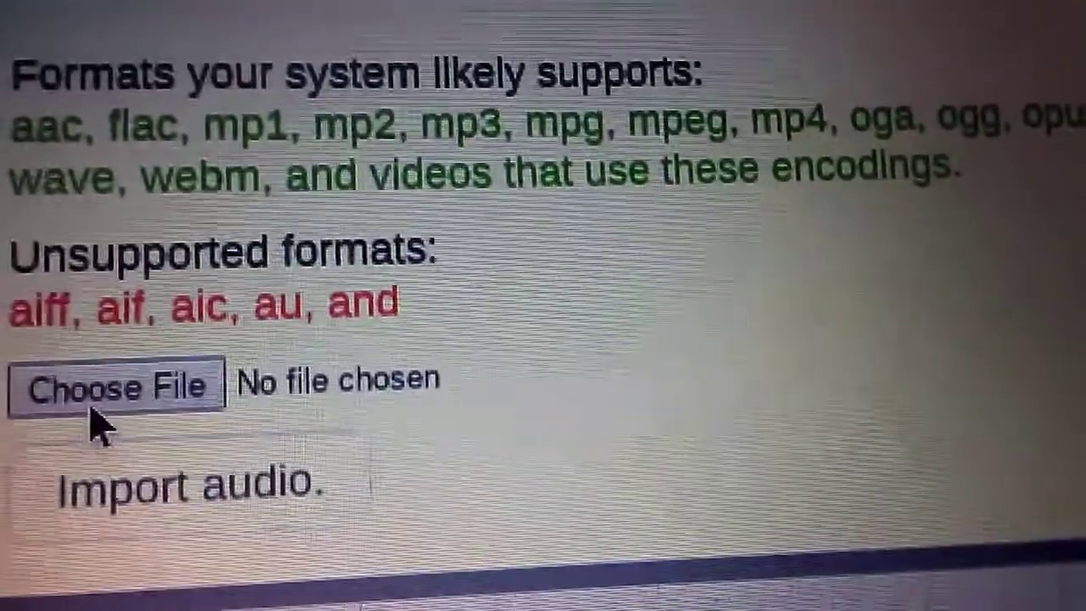
# Bring up the Chrome OS Files picker from the Import audio panel
pyautogui.click(117, 385)
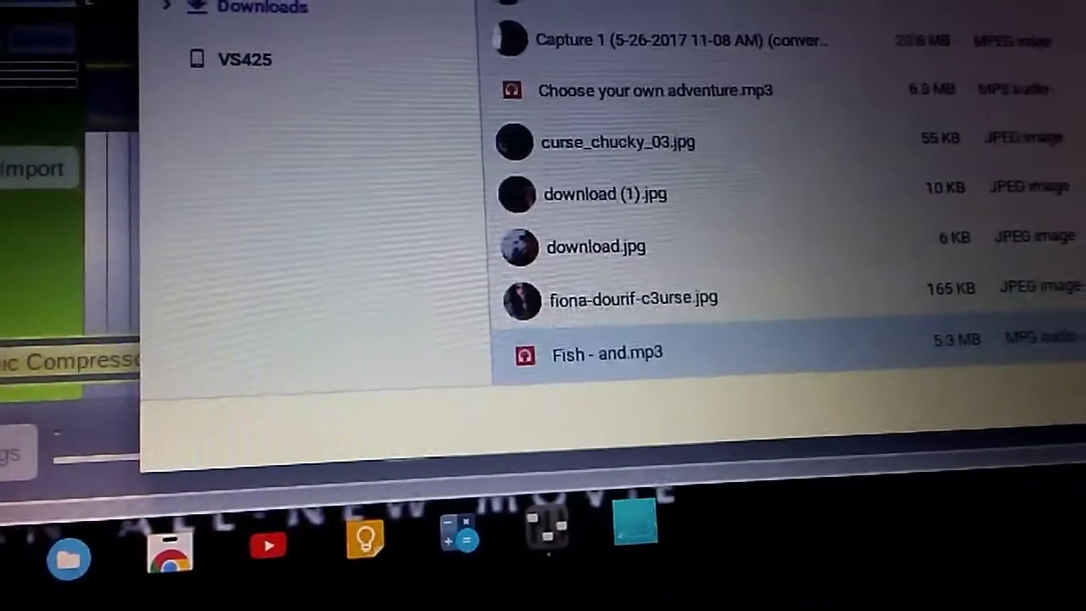
# Import the chosen Mahalo.mp3 so the editor begins decoding it as the second track
pyautogui.scroll(-3)
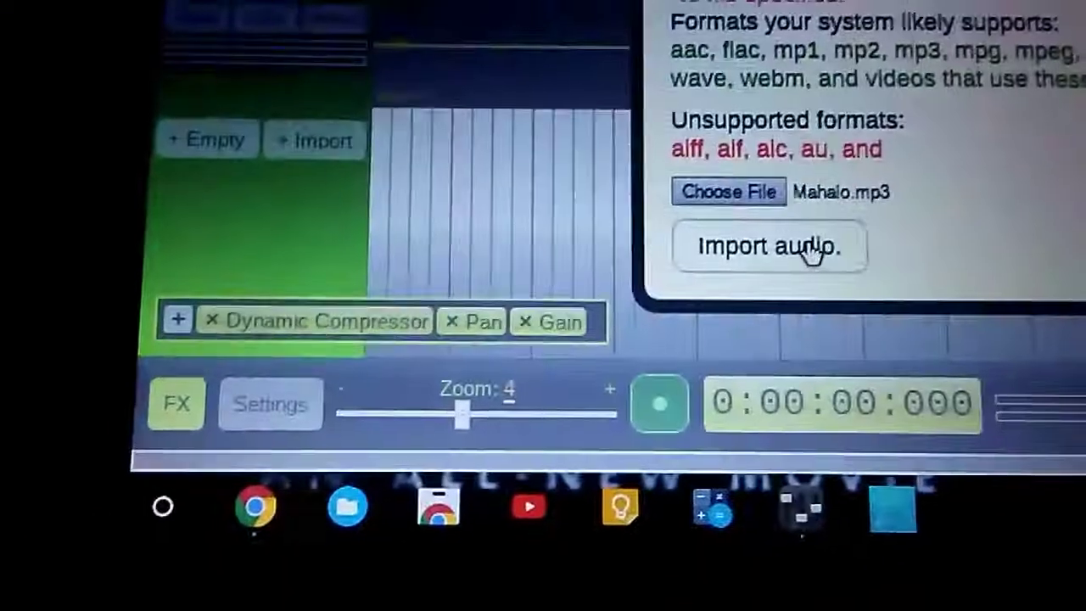
pyautogui.click(771, 246)
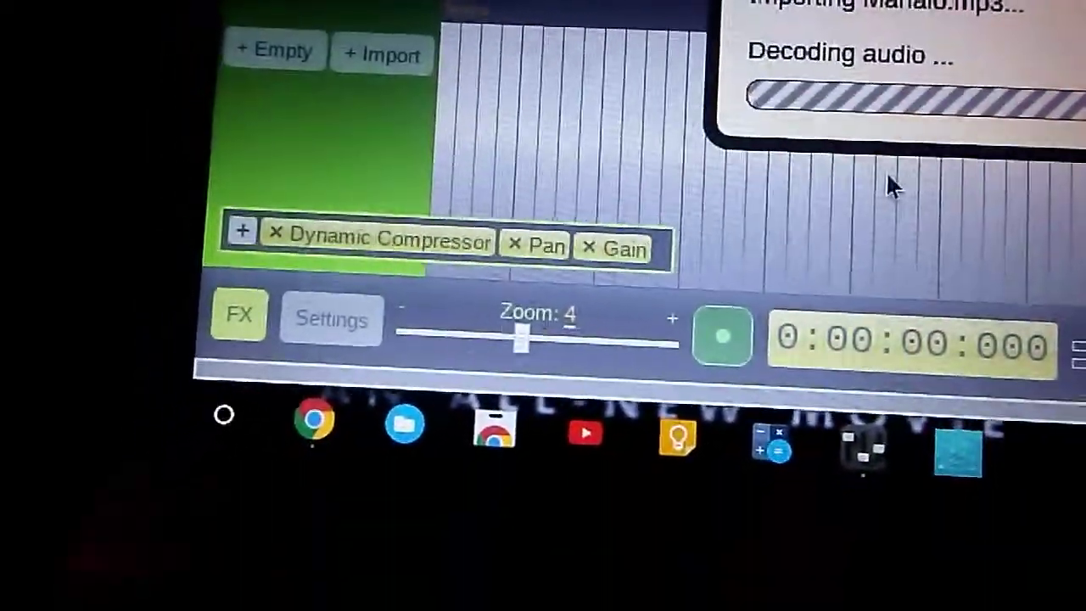